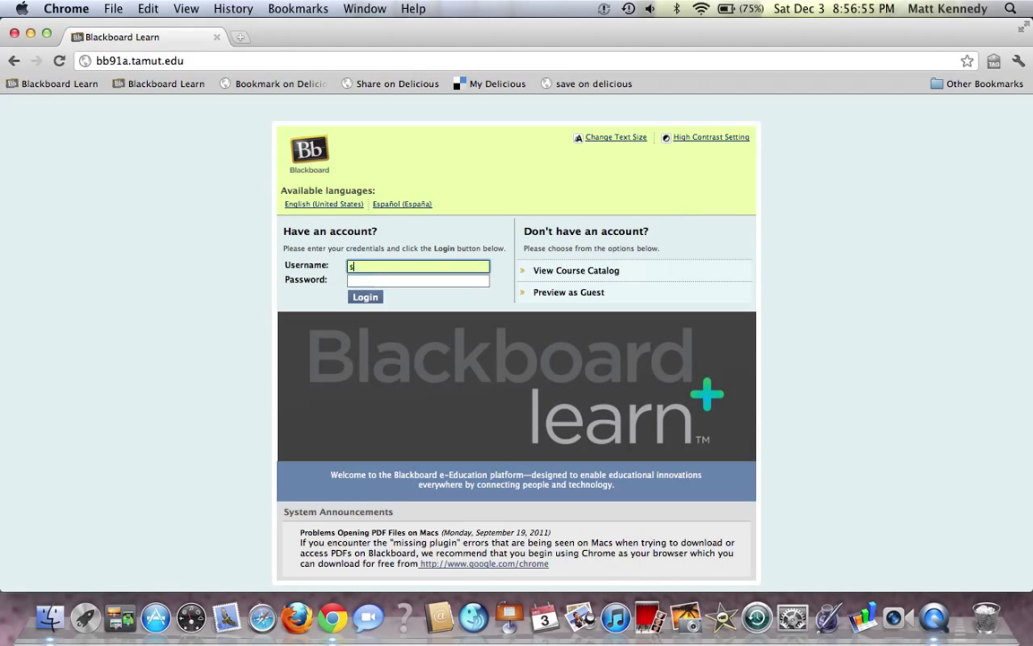
pyautogui.write('mit')
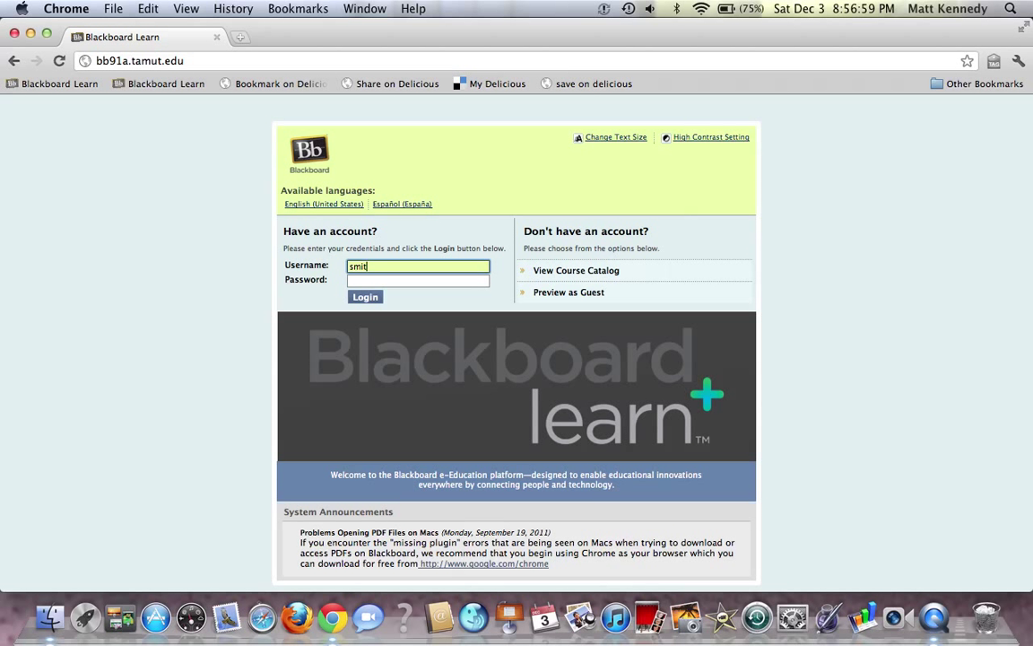
pyautogui.write('h5678')
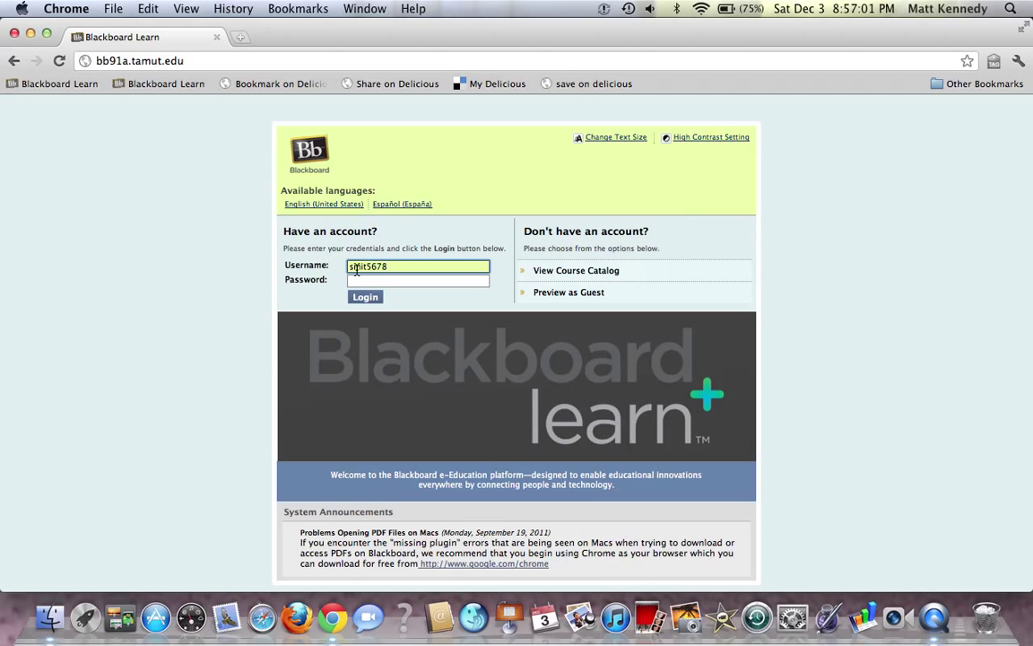
pyautogui.click(417, 280)
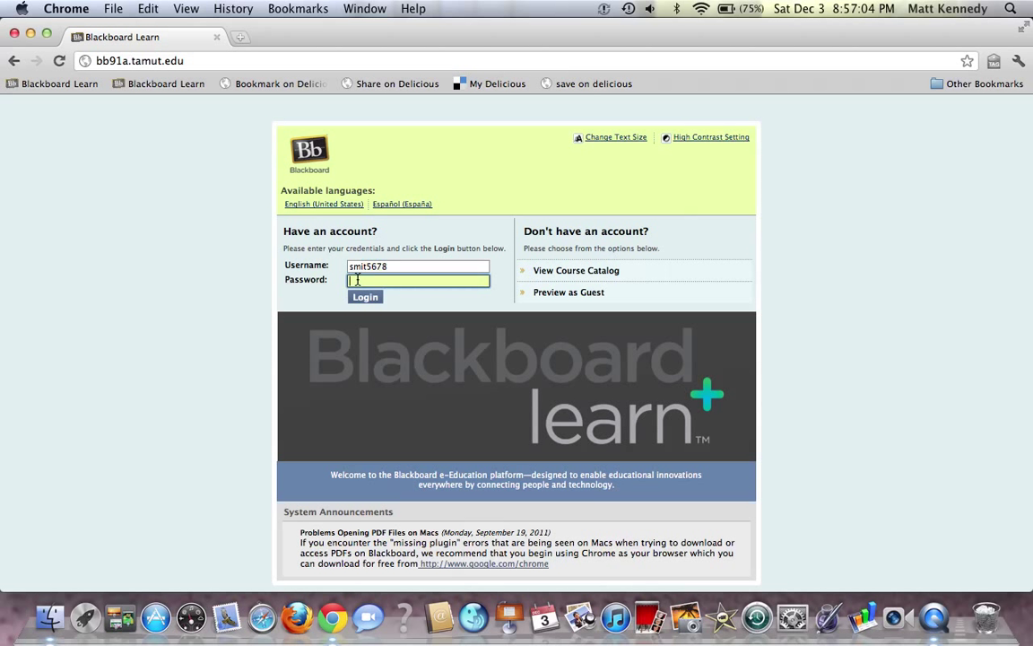
pyautogui.write('password')
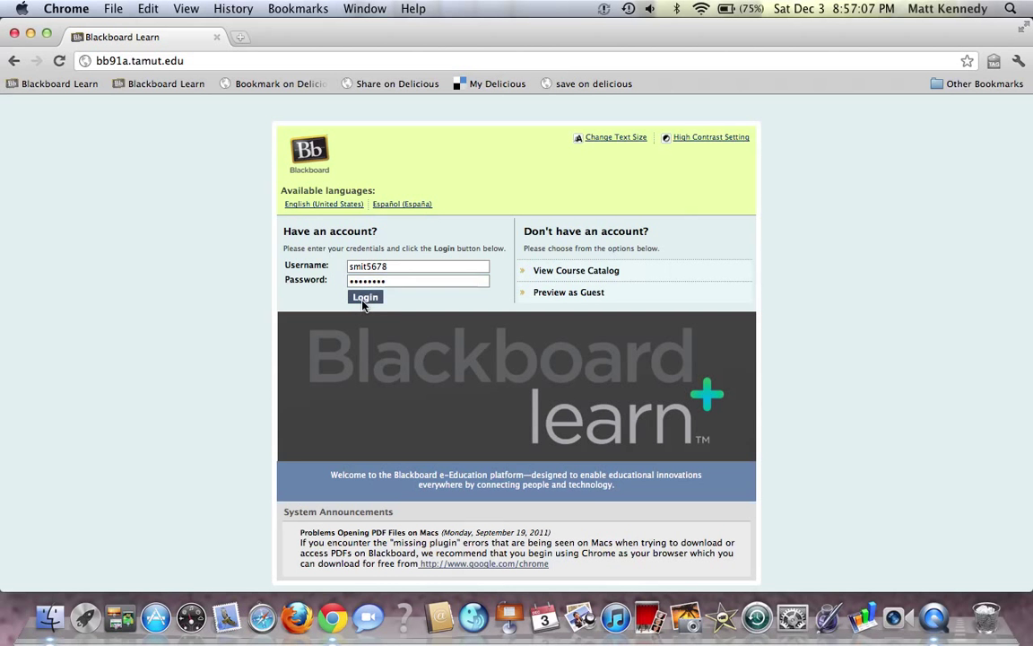
pyautogui.click(365, 297)
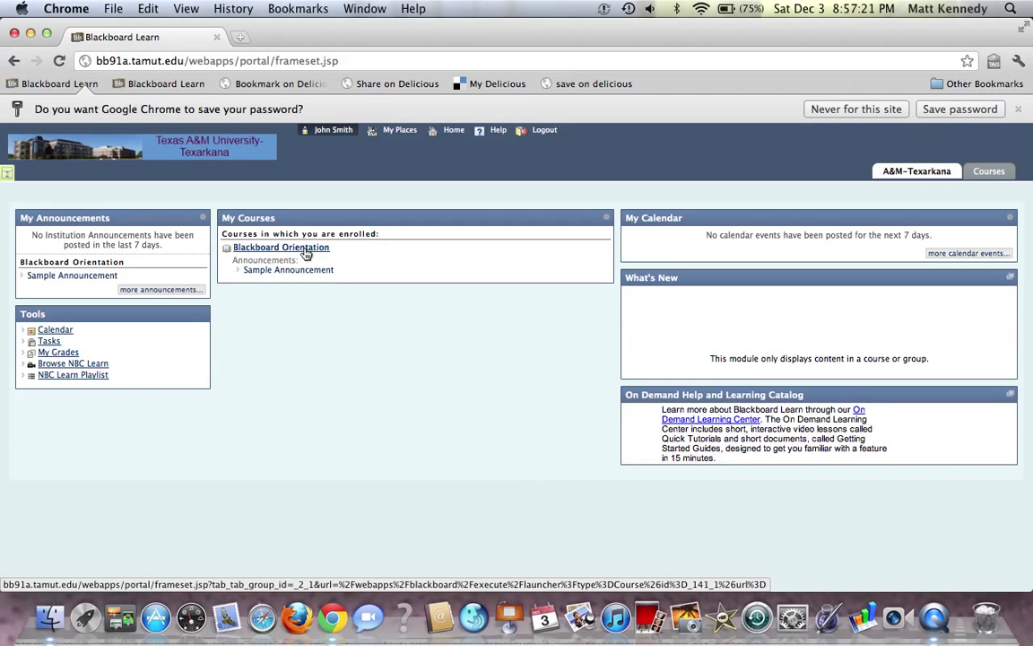
# Dismiss the save-password prompt and open the Courses tab listing Blackboard Orientation.
pyautogui.click(281, 247)
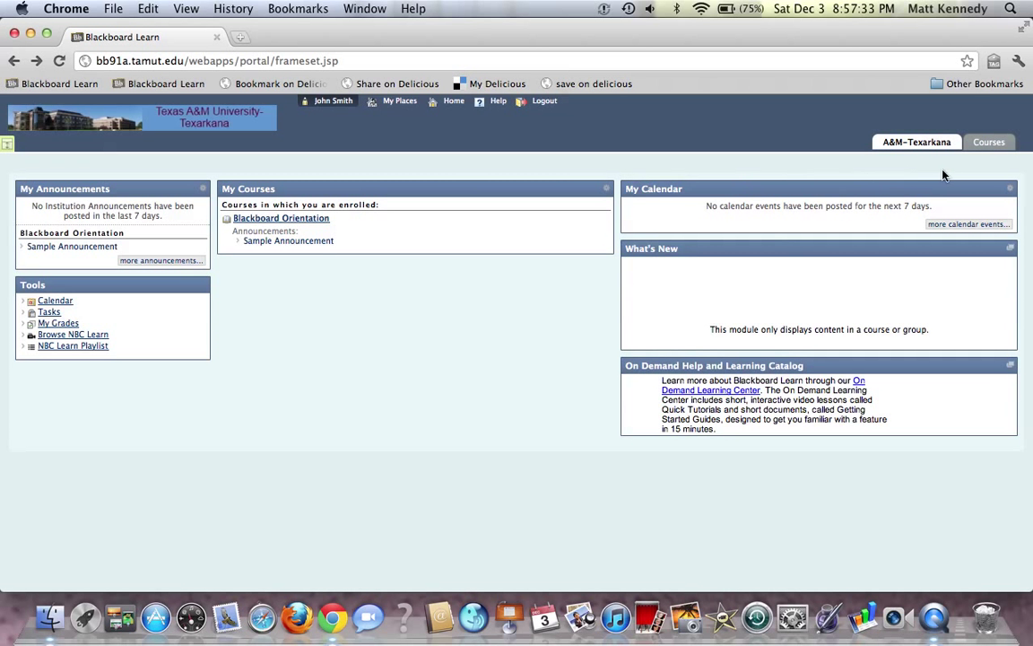
pyautogui.click(988, 142)
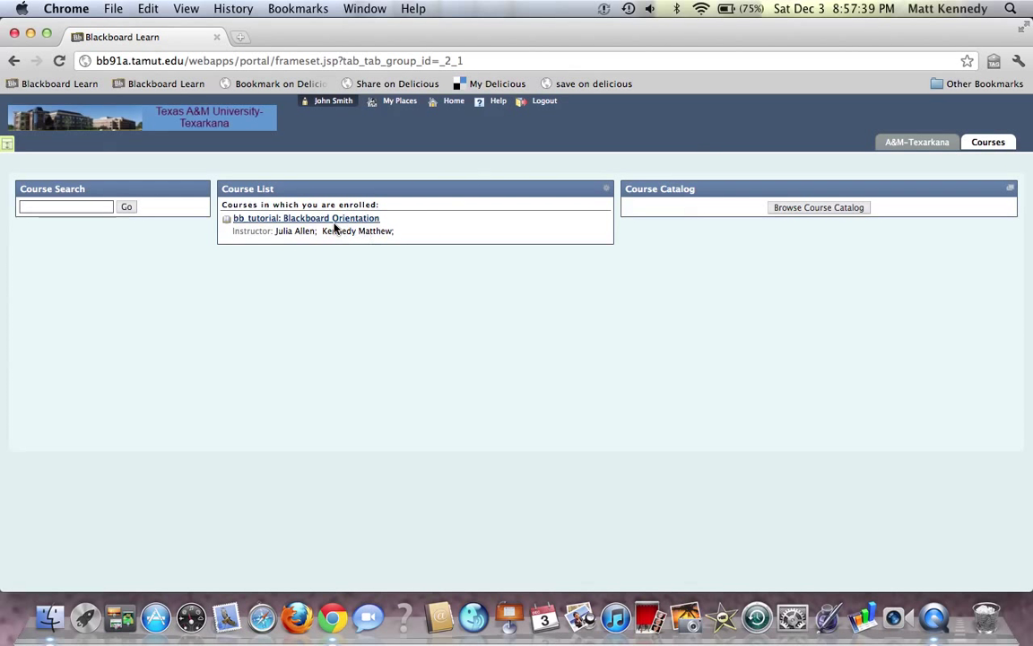
pyautogui.moveTo(306, 218)
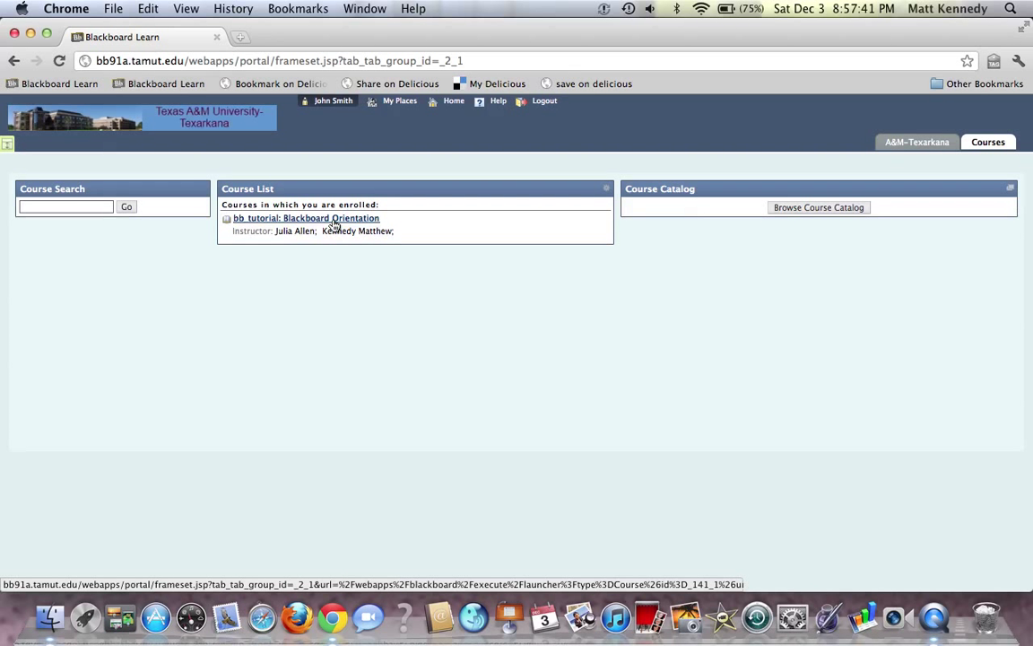
# Open the bb_tutorial: Blackboard Orientation course and its Learning Modules page.
pyautogui.click(306, 218)
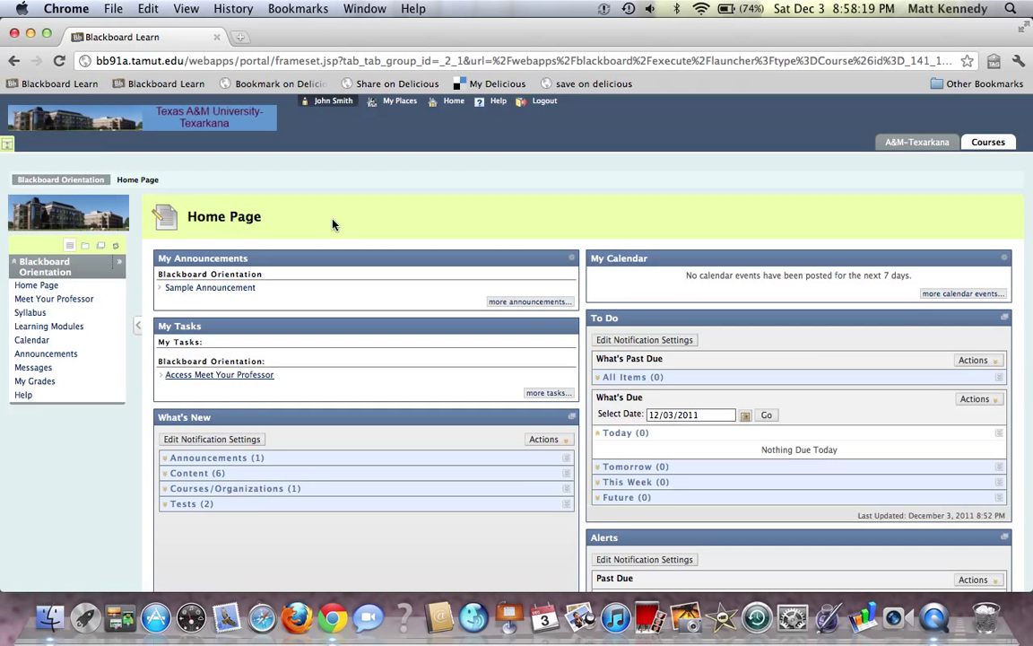
pyautogui.moveTo(92, 259)
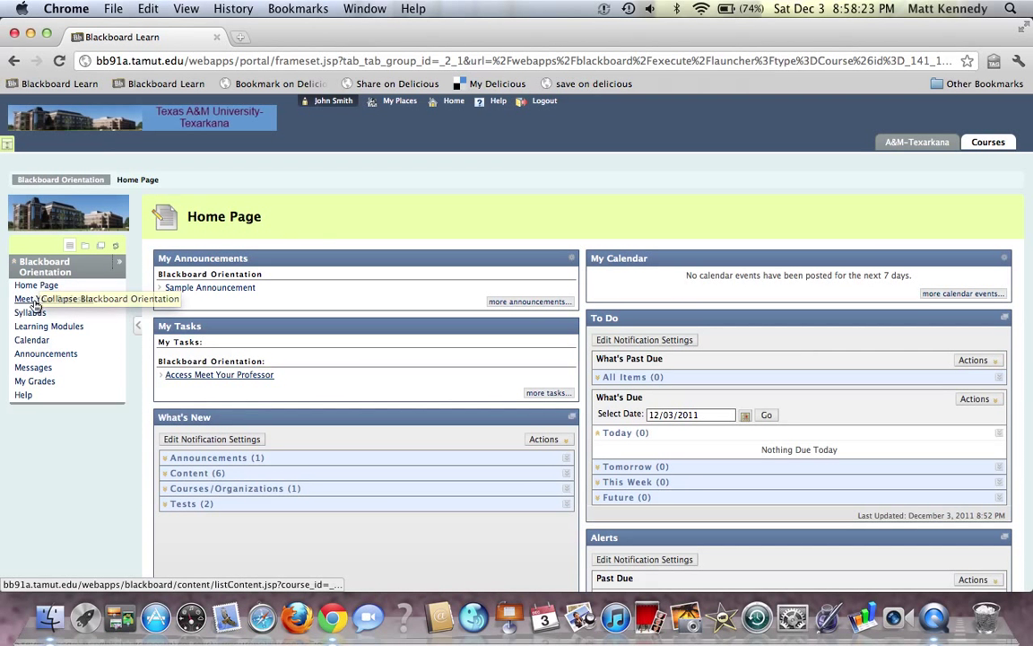
pyautogui.moveTo(32, 335)
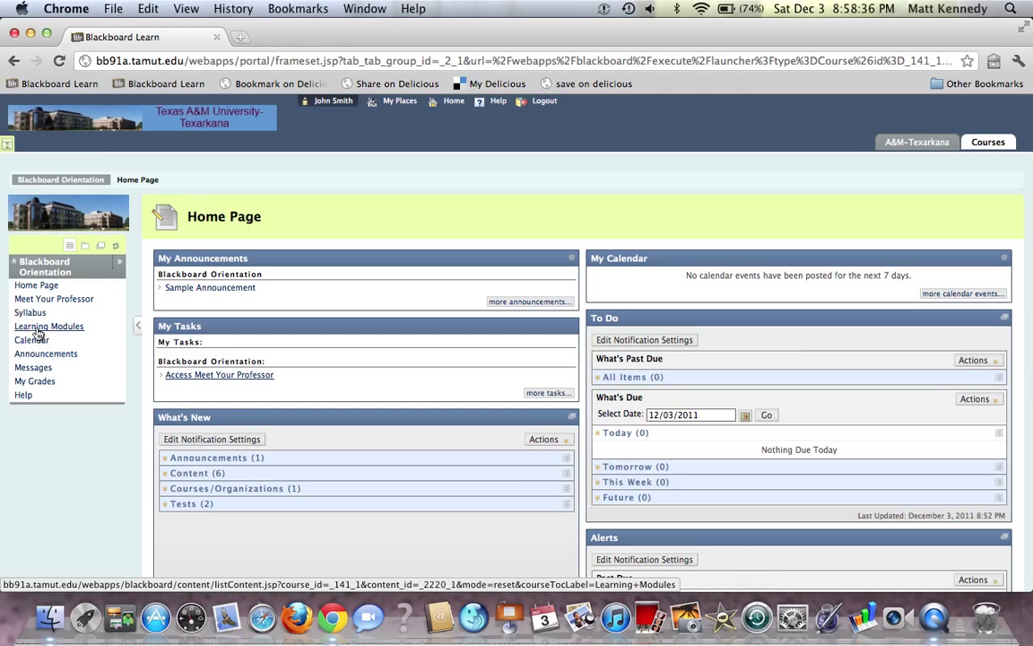
pyautogui.moveTo(49, 326)
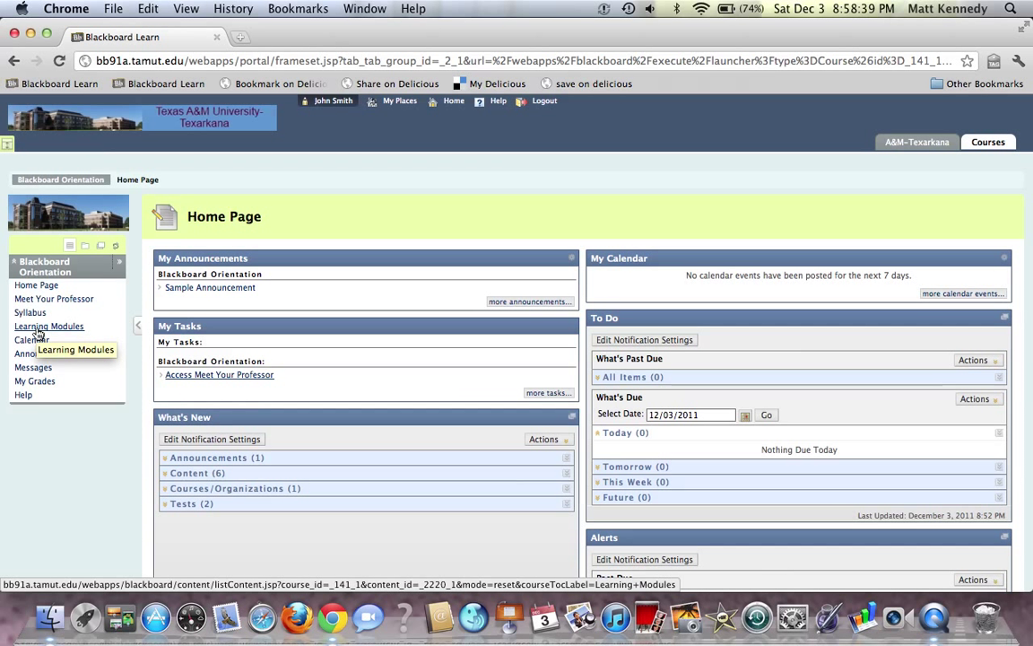
pyautogui.click(48, 325)
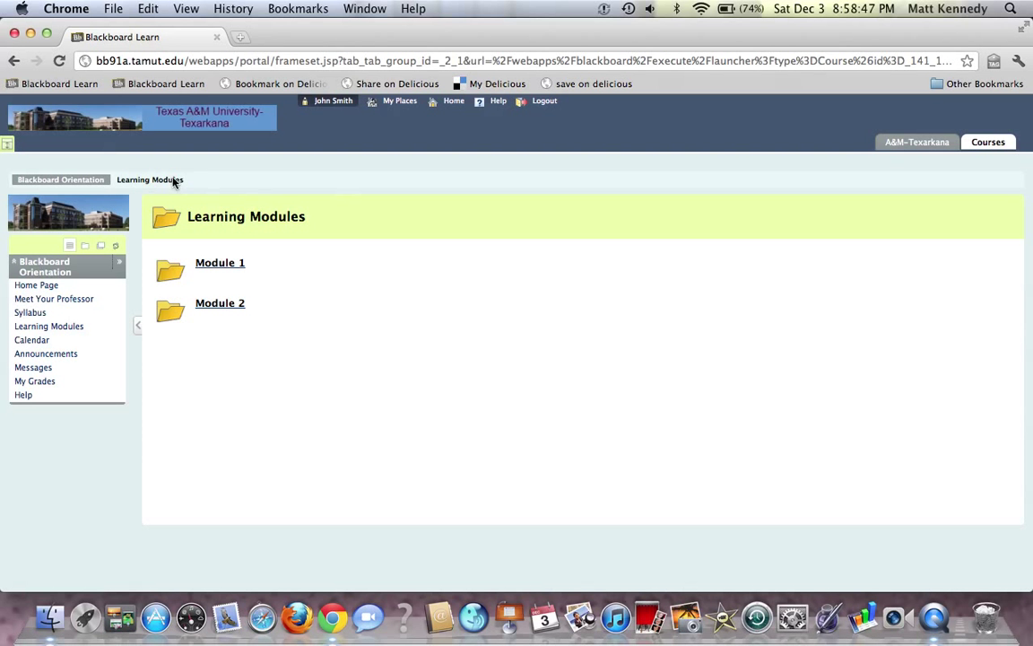
# Go to the Blackboard Orientation Home Page from the course menu.
pyautogui.click(14, 60)
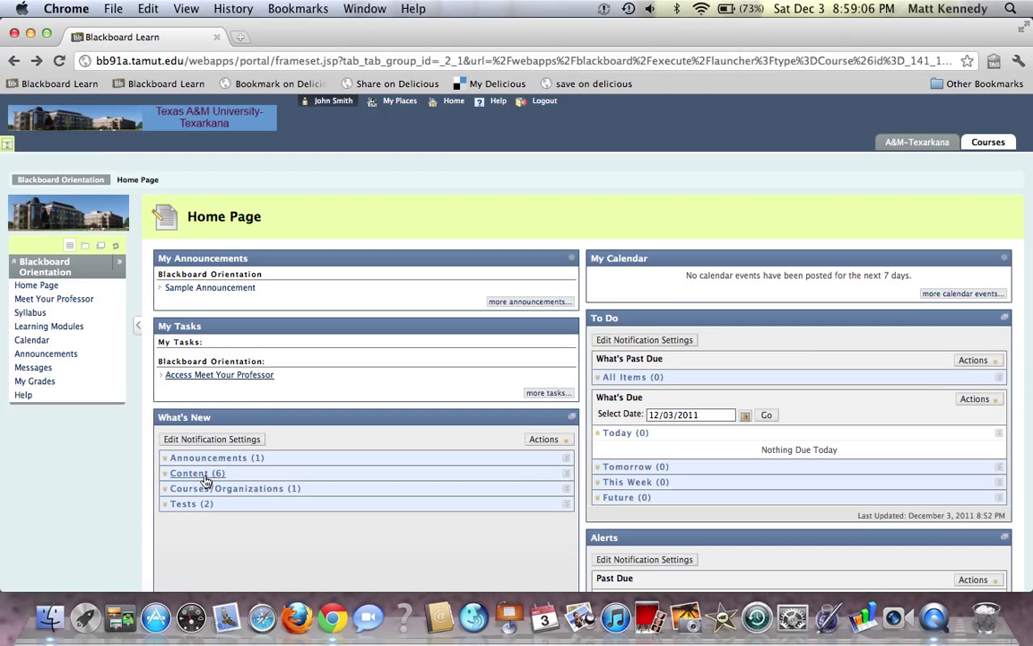
pyautogui.click(198, 473)
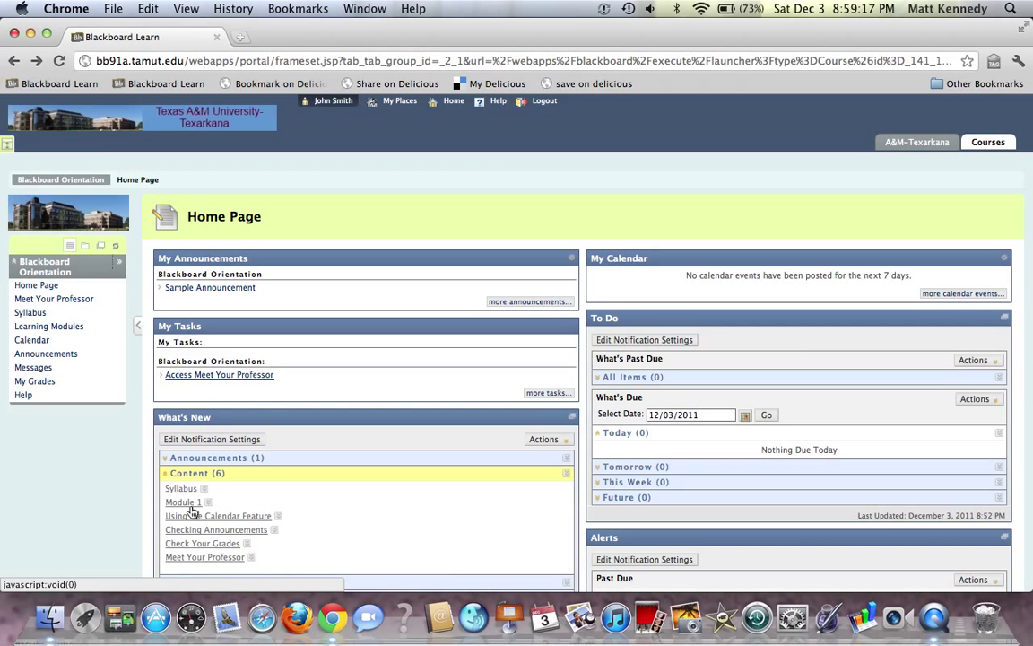
pyautogui.click(183, 501)
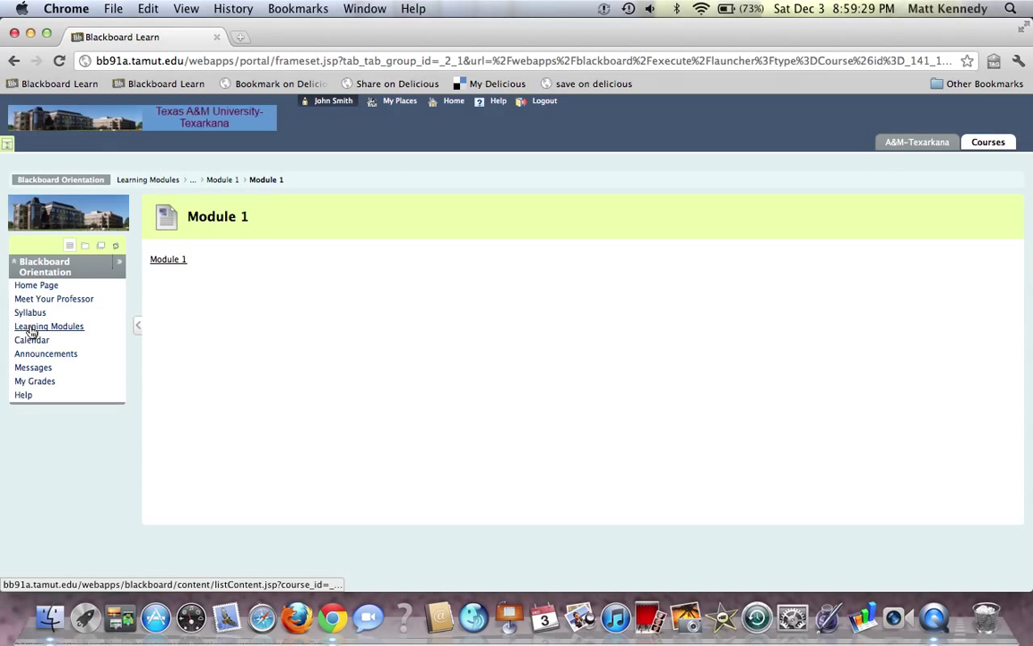
pyautogui.click(48, 325)
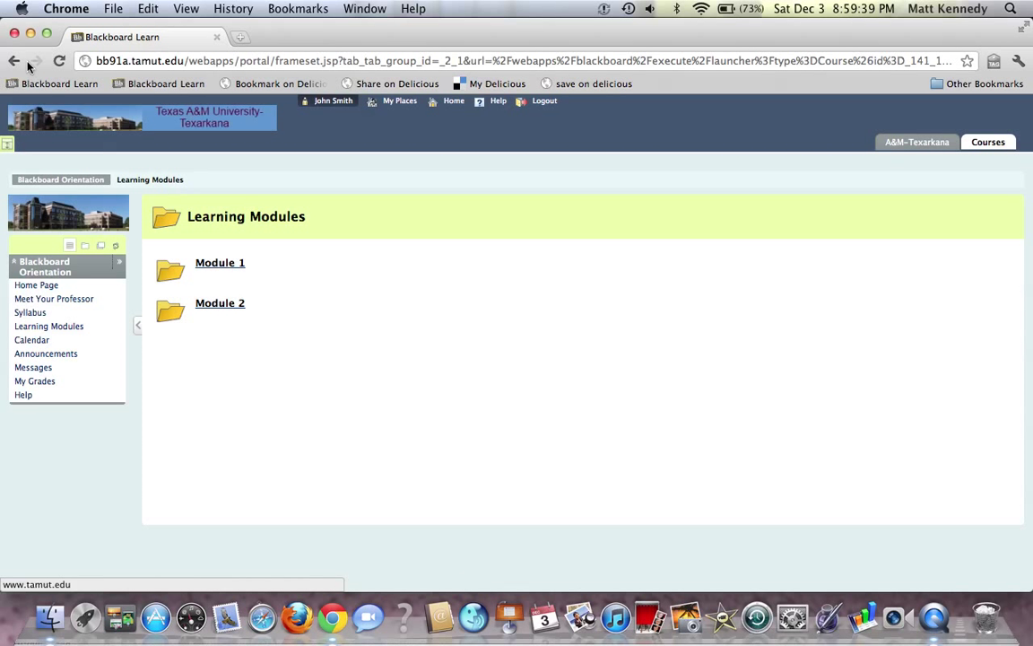
pyautogui.click(220, 263)
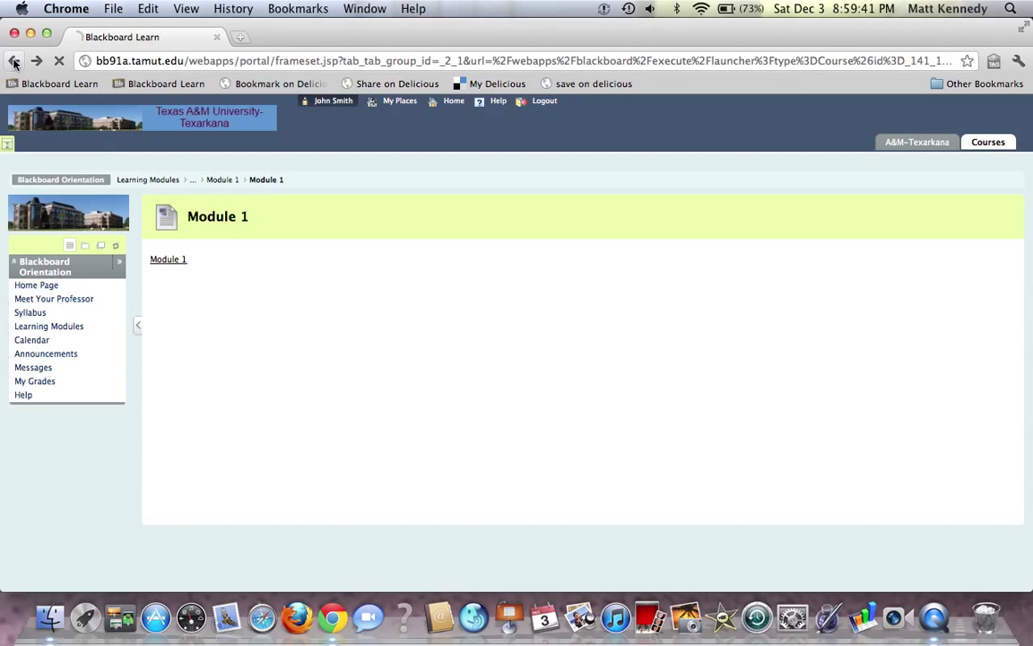
pyautogui.click(15, 60)
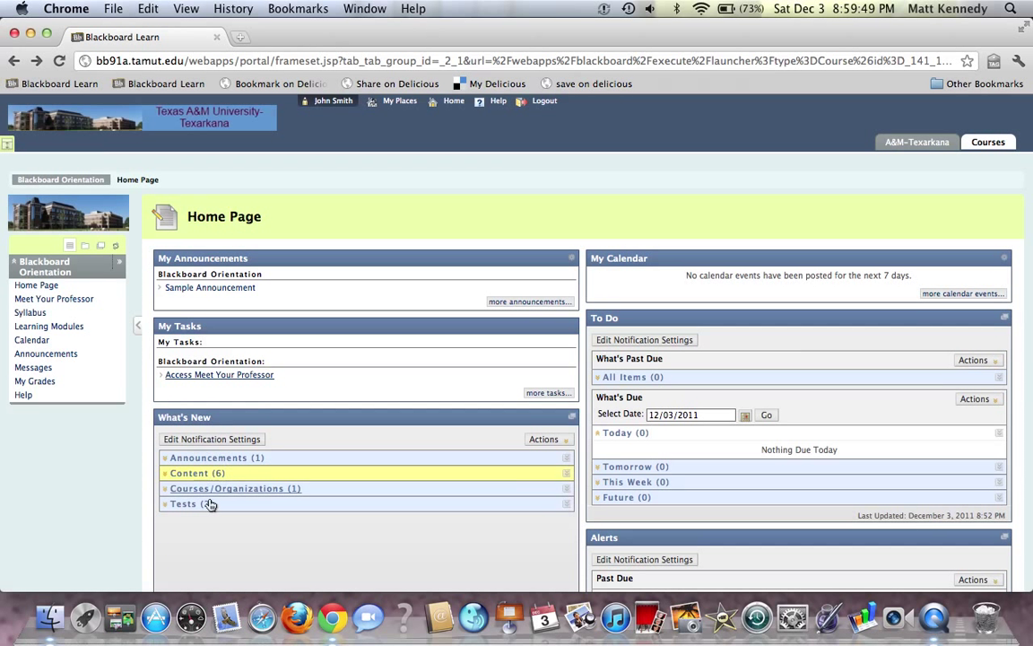
# Go through Learning Modules into the Module 1 folder and select Example Assessment.
pyautogui.click(194, 473)
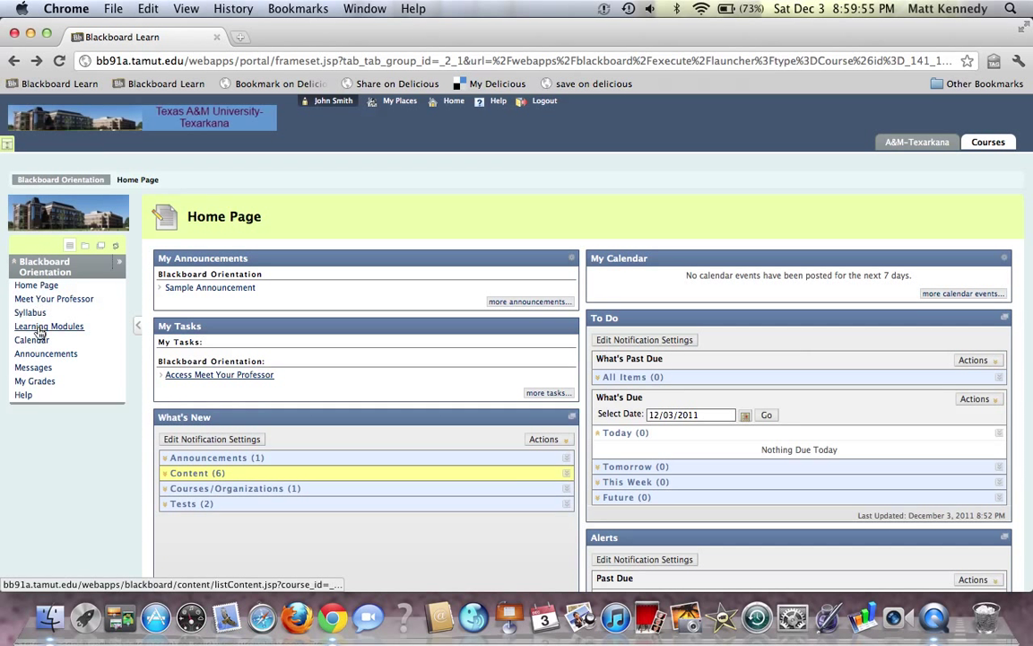
pyautogui.moveTo(48, 325)
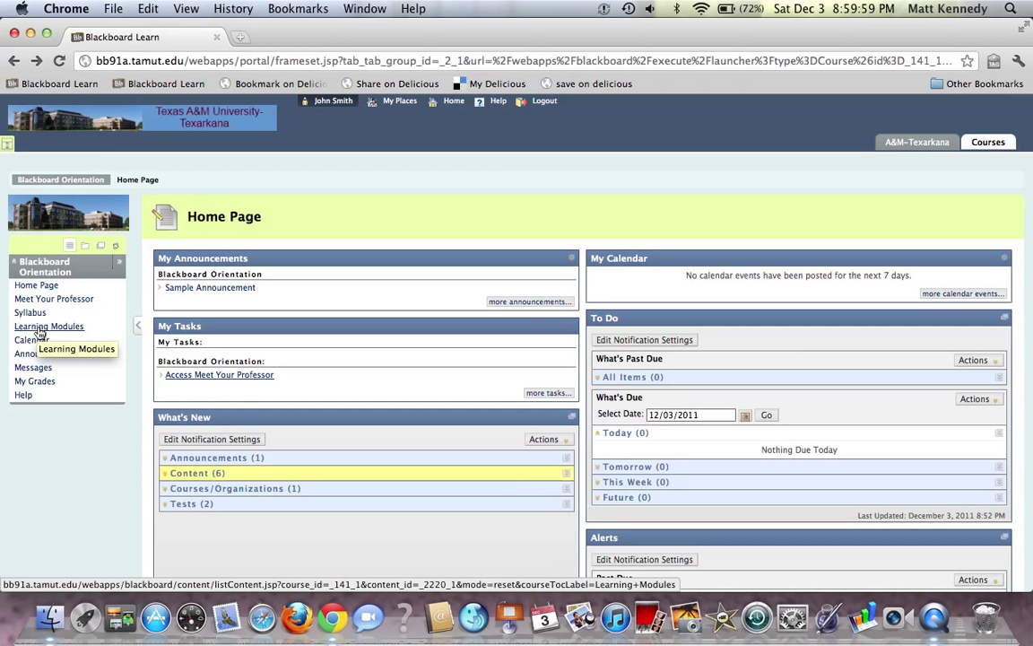
pyautogui.click(48, 326)
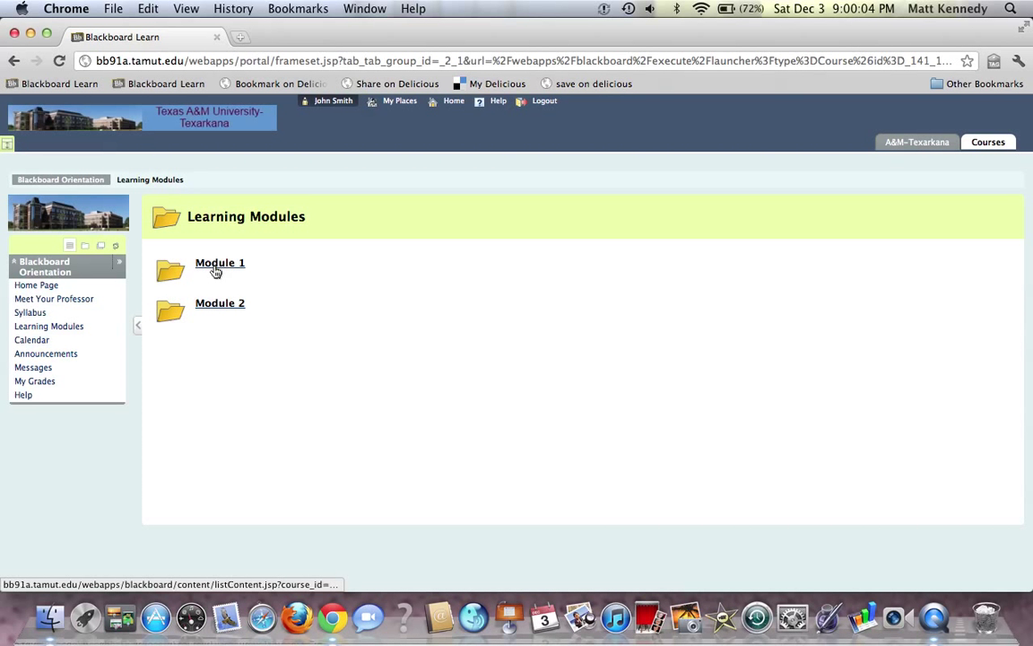
pyautogui.click(220, 262)
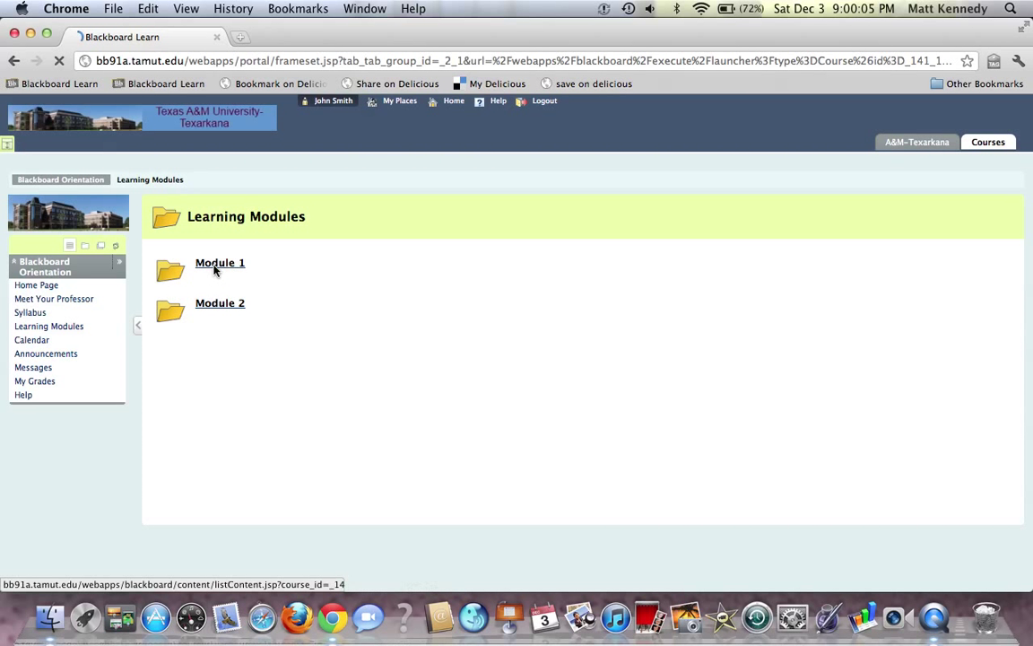
pyautogui.click(219, 262)
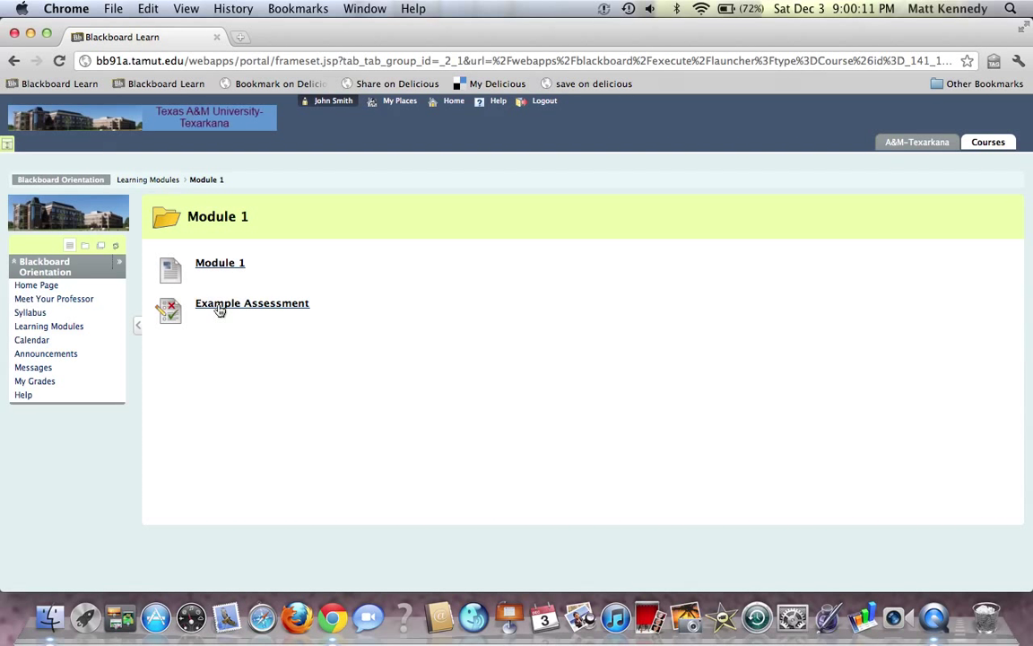
pyautogui.moveTo(296, 308)
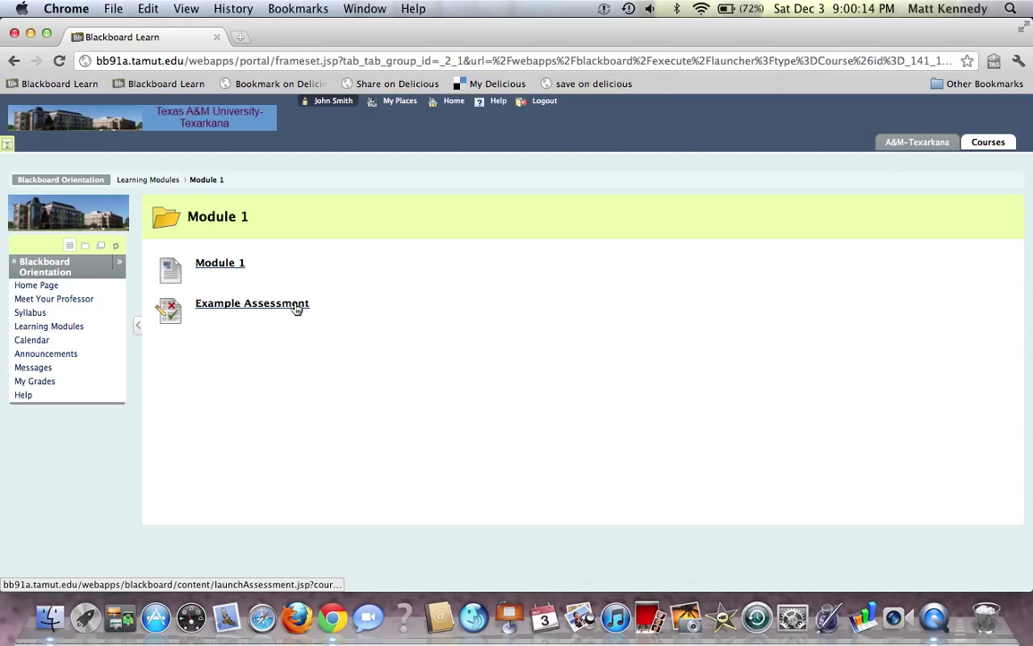
pyautogui.click(253, 302)
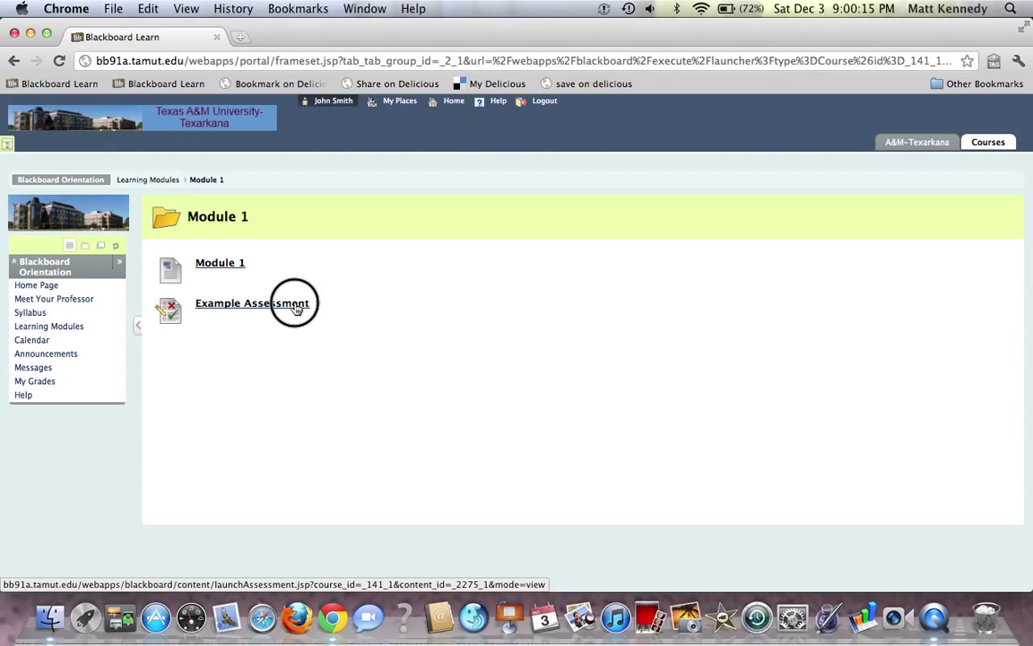
# View the Example Assessment's timed-test instructions, then open the Module 2 folder.
pyautogui.click(252, 303)
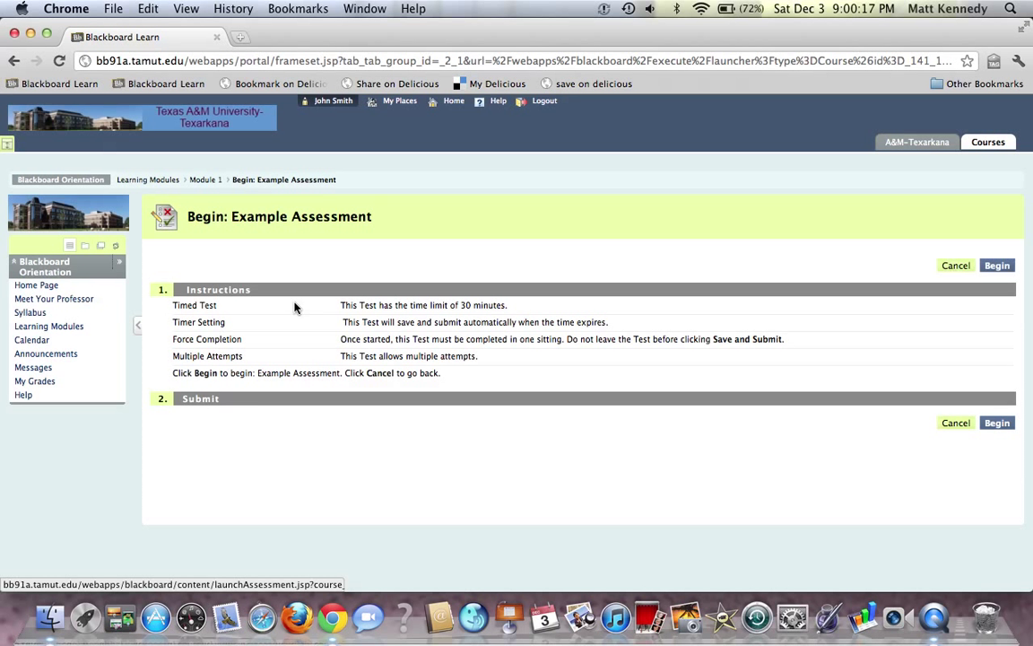
pyautogui.moveTo(229, 343)
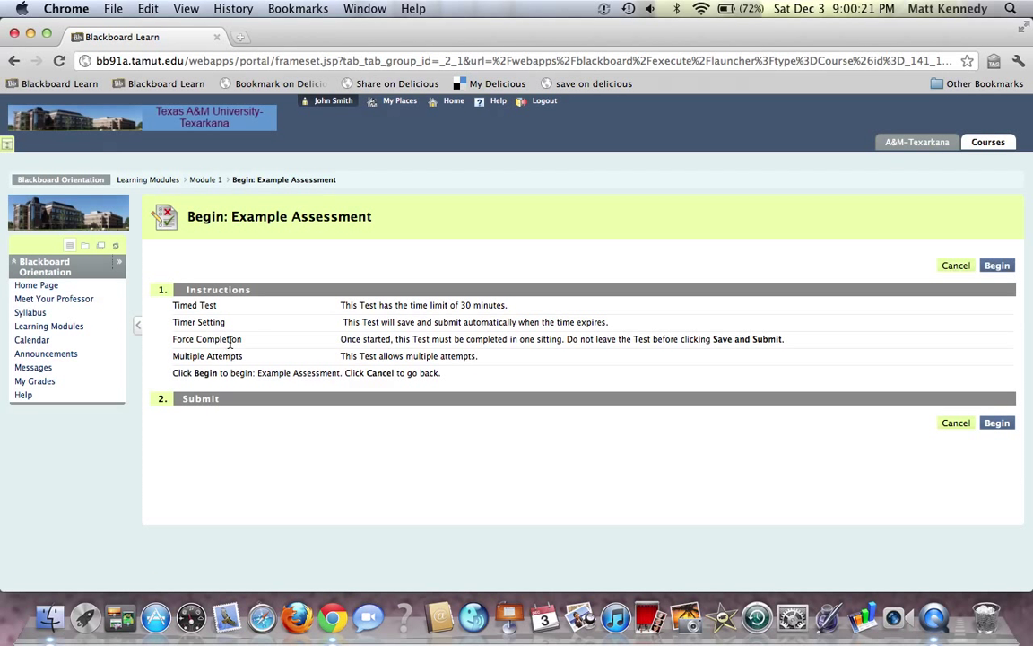
pyautogui.moveTo(440, 319)
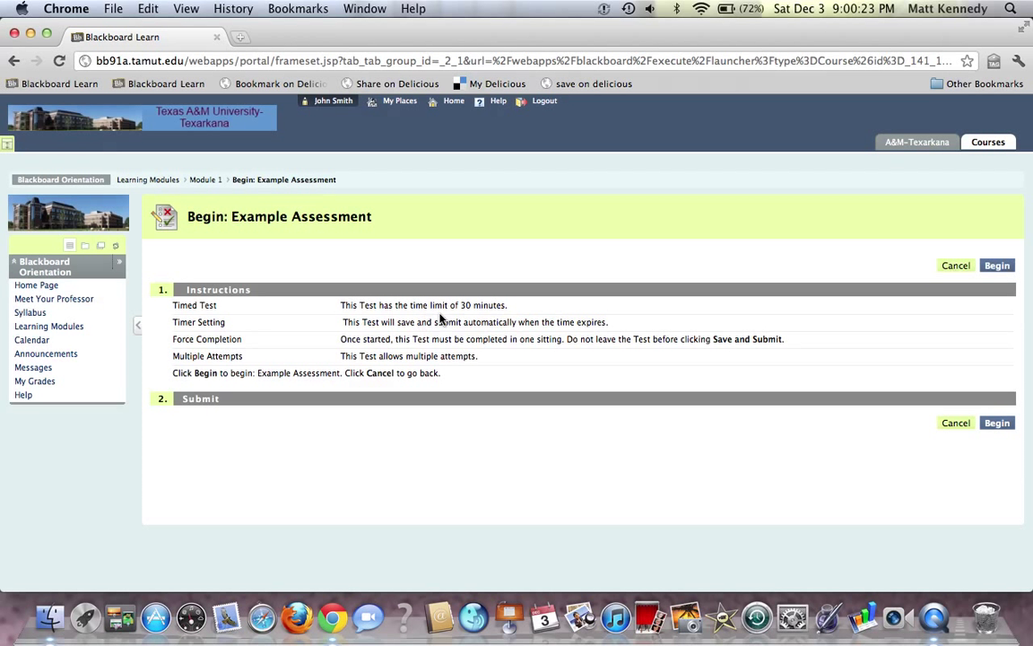
pyautogui.moveTo(402, 338)
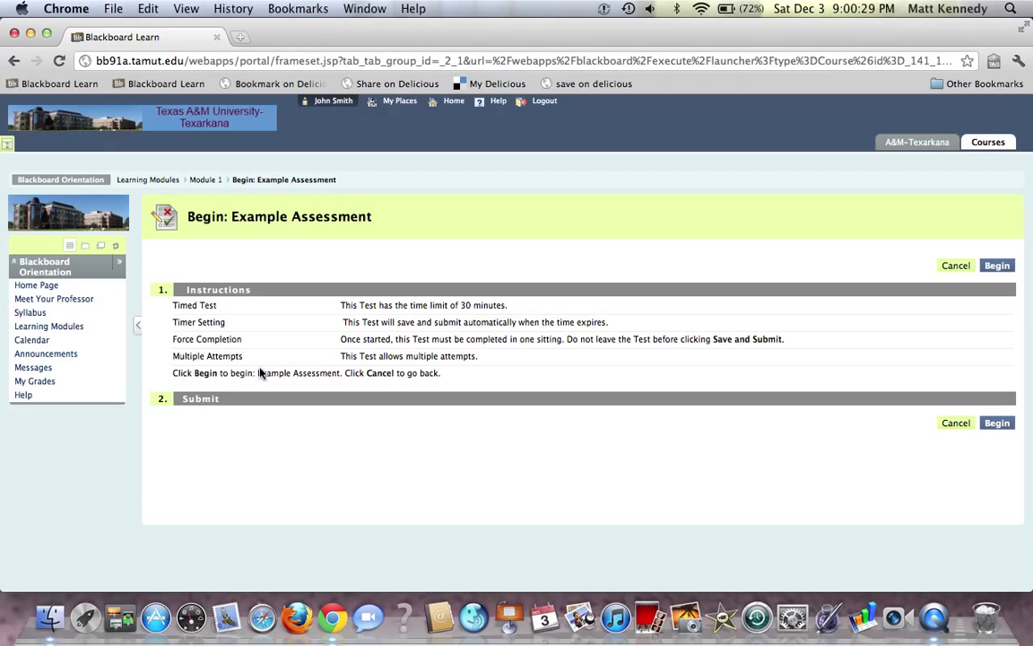
pyautogui.moveTo(339, 352)
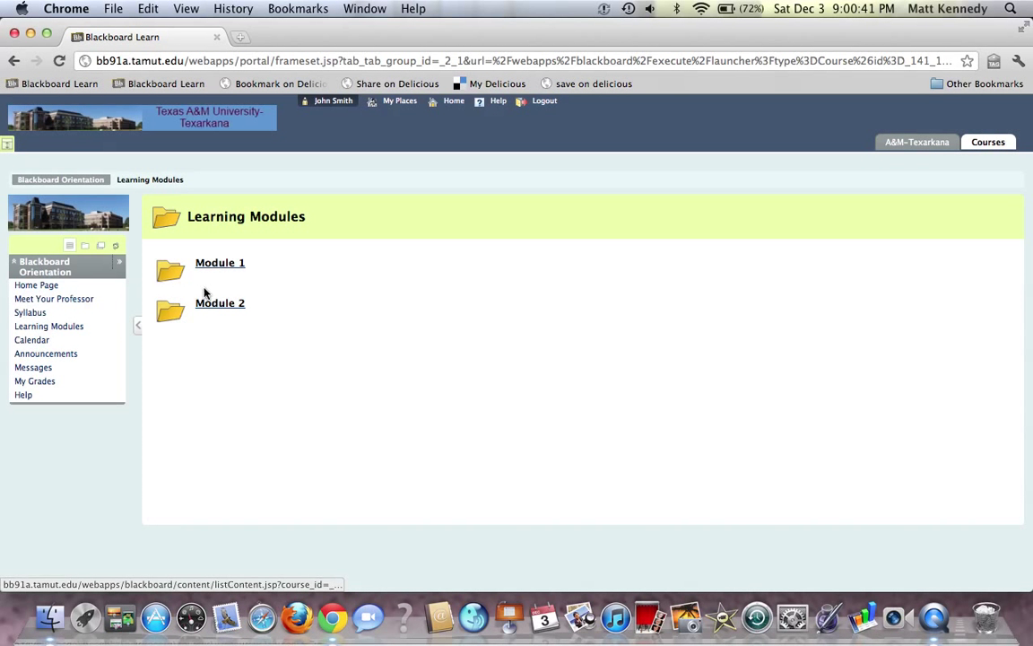
pyautogui.click(219, 302)
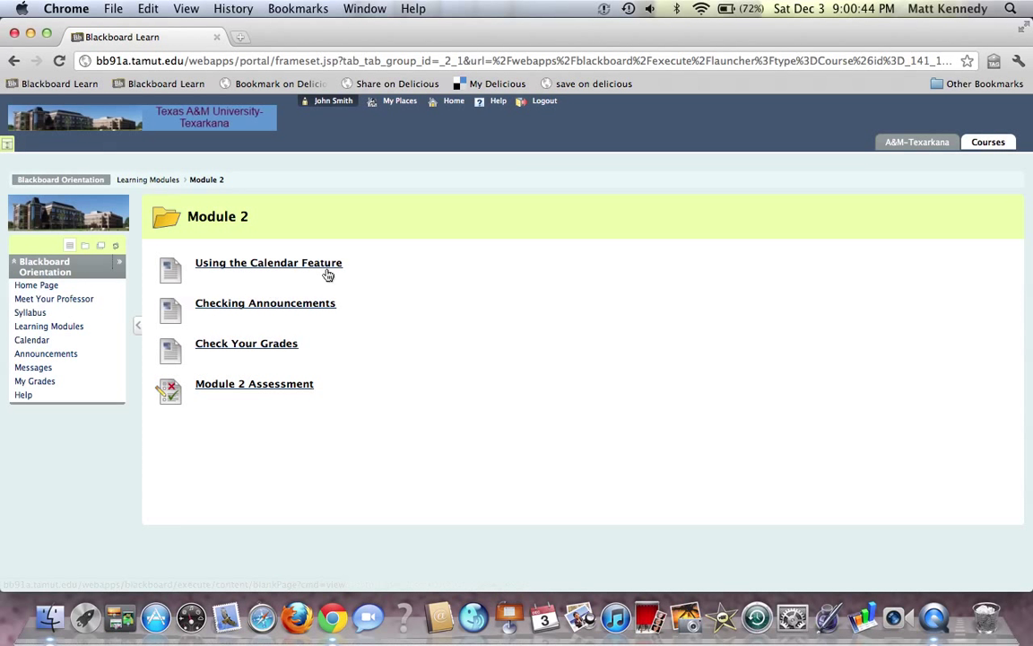
pyautogui.moveTo(284, 343)
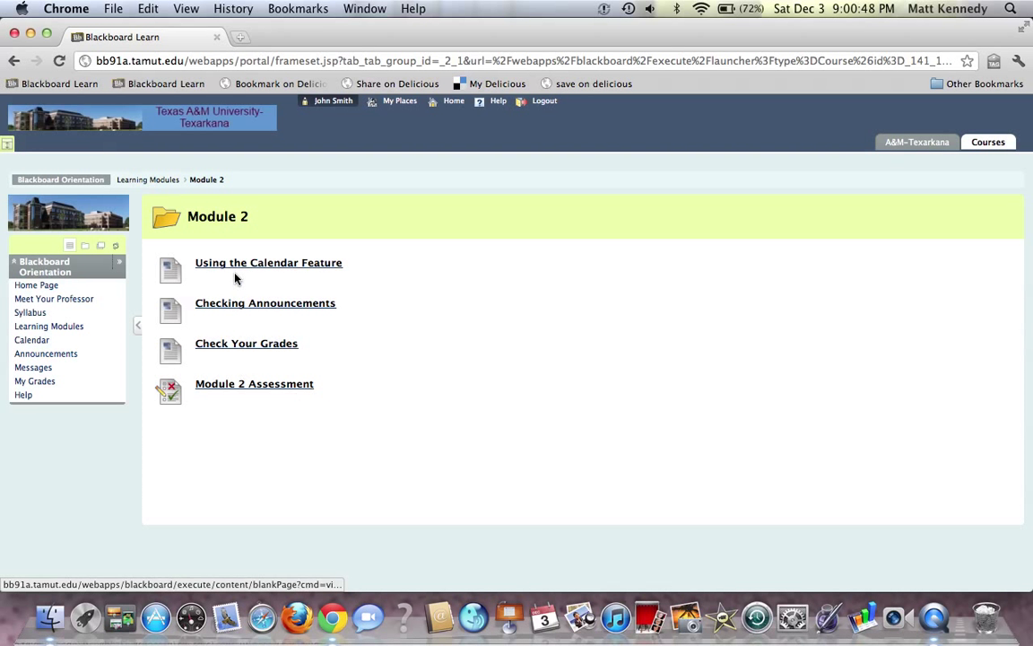
pyautogui.moveTo(250, 272)
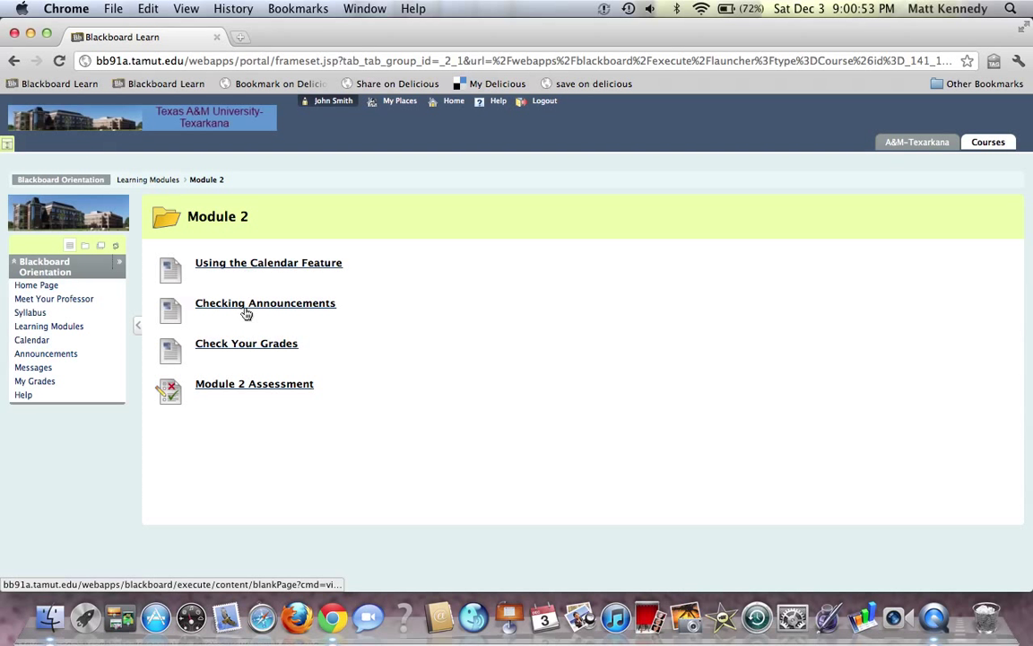
pyautogui.moveTo(247, 355)
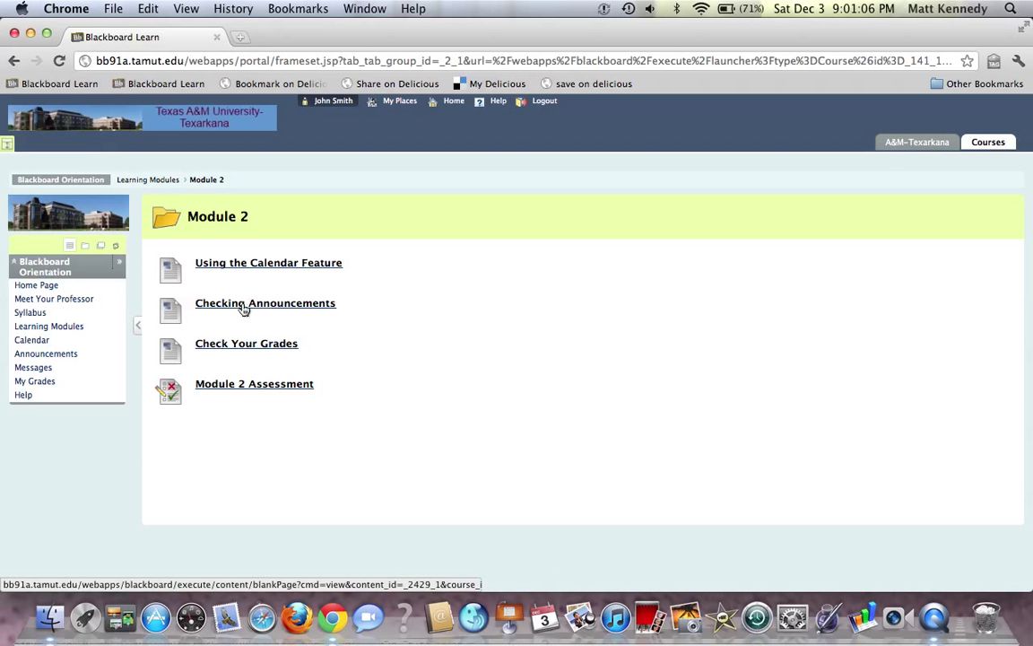
pyautogui.click(265, 302)
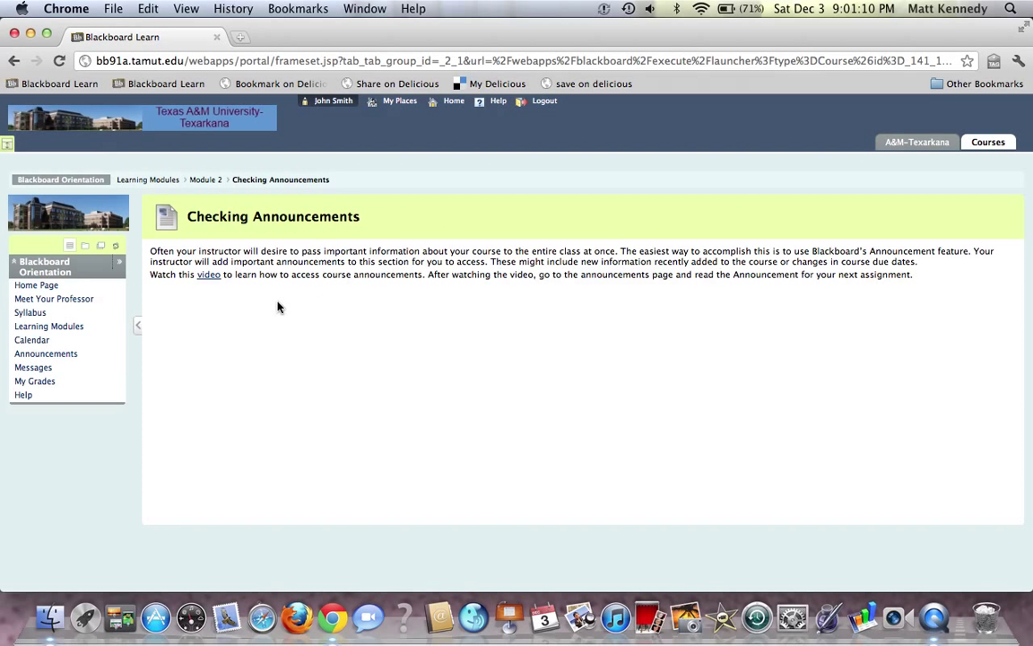
pyautogui.moveTo(154, 194)
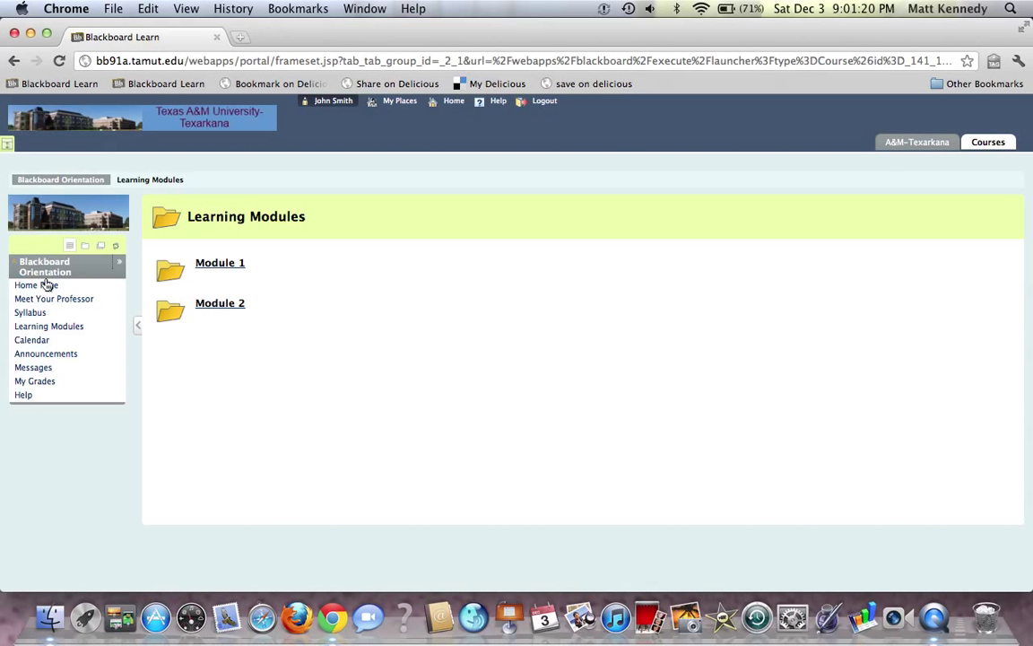
# Expand Content (6) under What's New, visit Learning Modules, and return to Home Page.
pyautogui.click(36, 285)
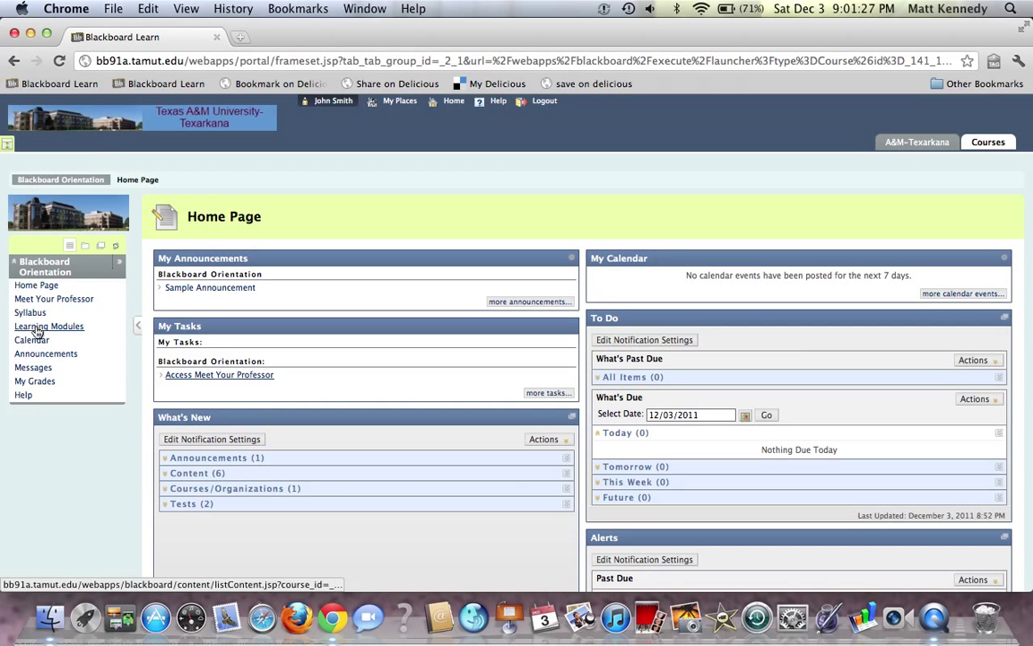
pyautogui.moveTo(48, 325)
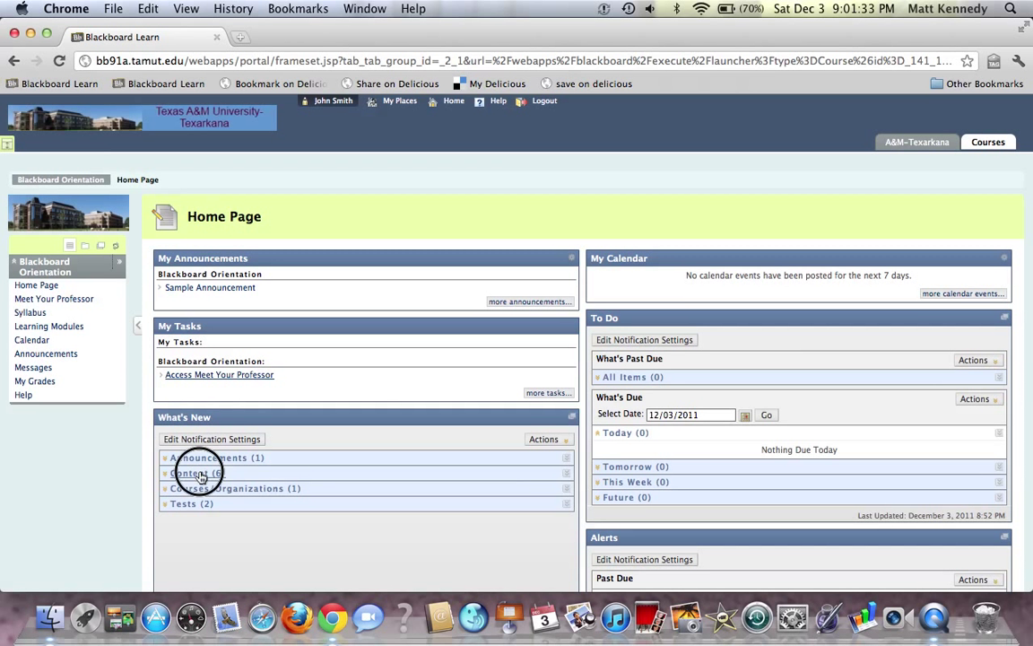
pyautogui.click(195, 472)
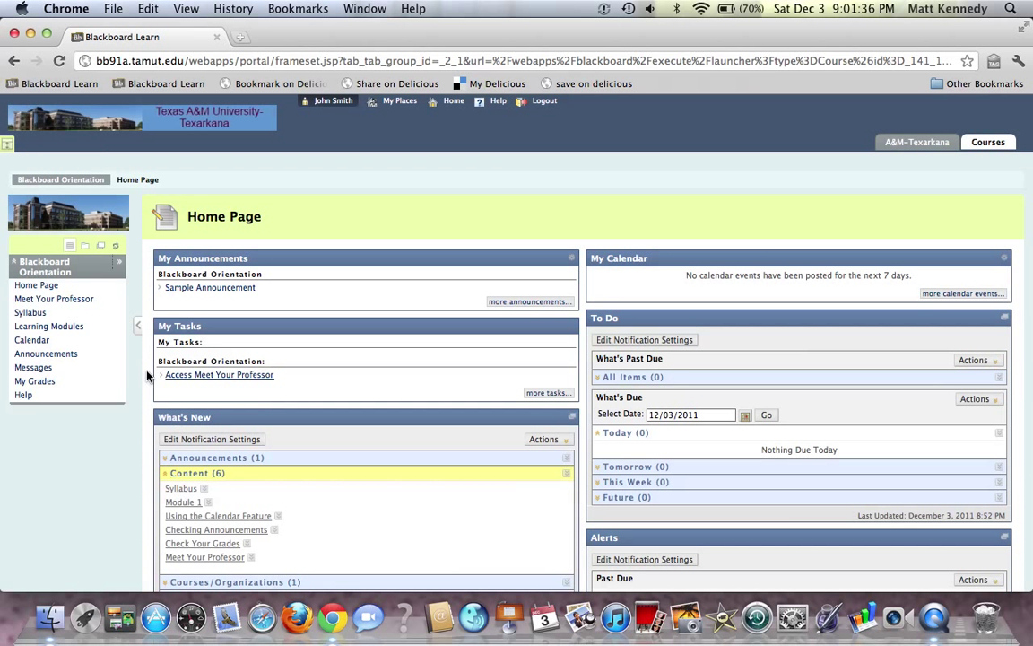
pyautogui.click(49, 326)
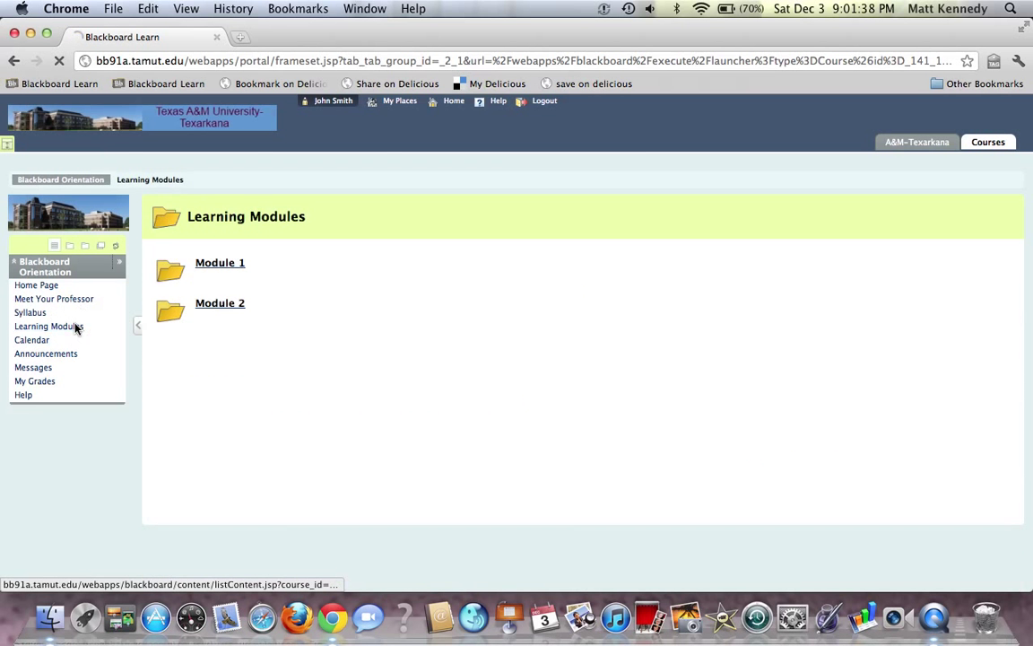
pyautogui.click(35, 286)
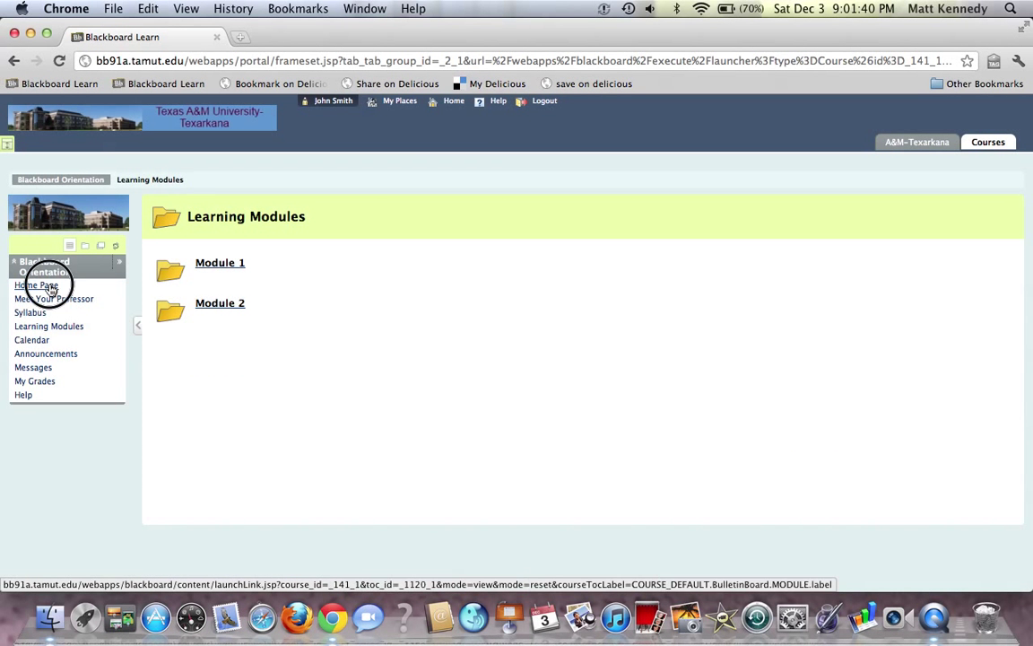
pyautogui.click(36, 284)
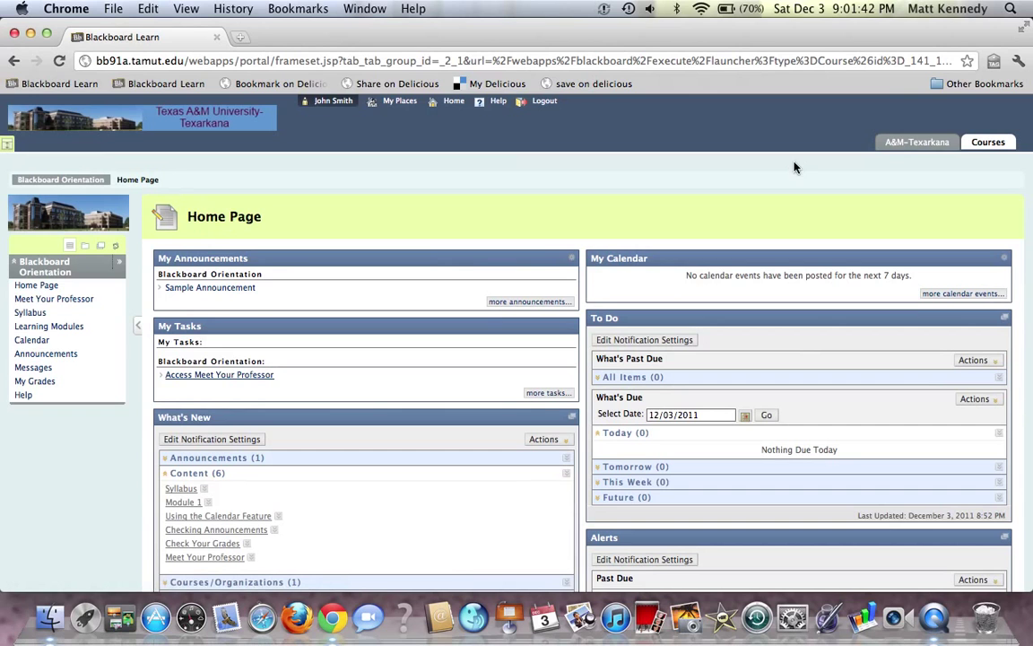